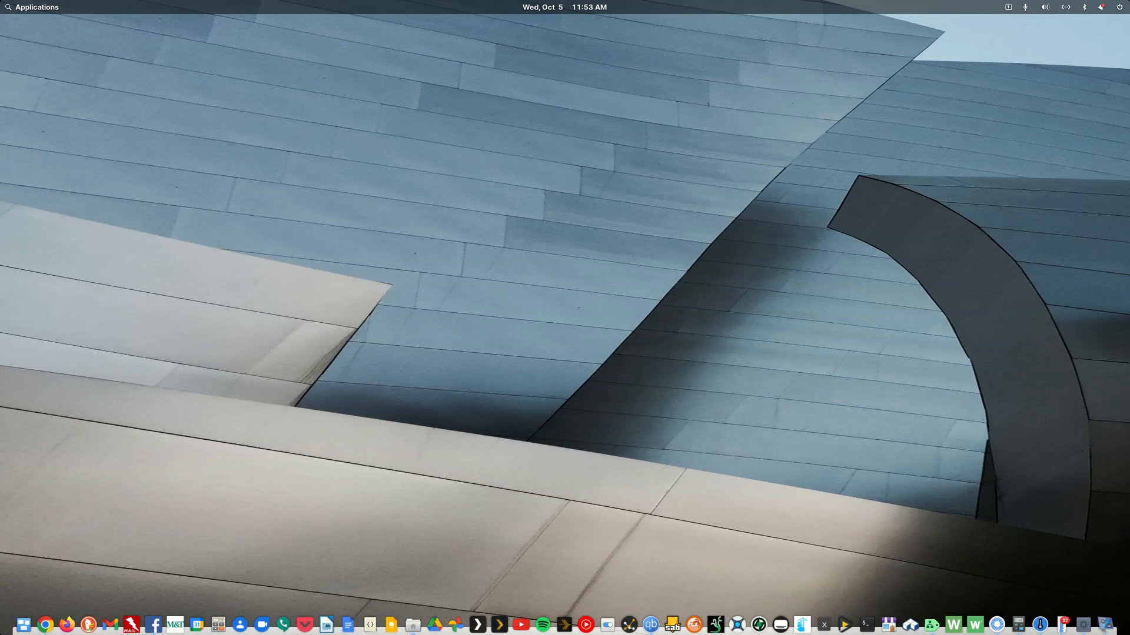
pyautogui.moveTo(477, 625)
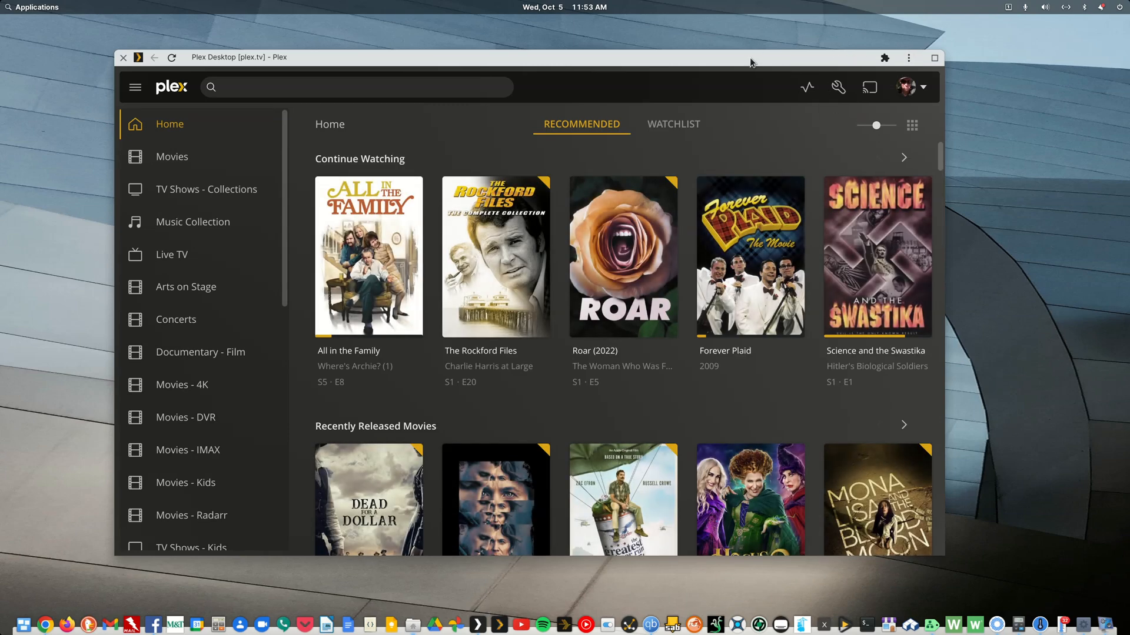
pyautogui.moveTo(720, 65)
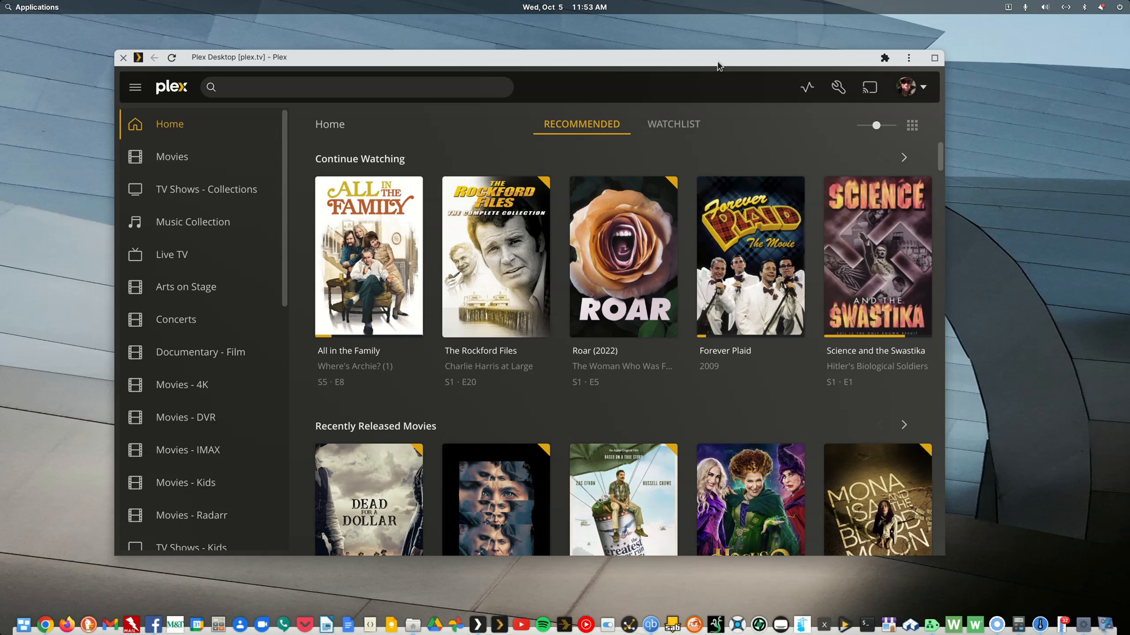
pyautogui.moveTo(719, 94)
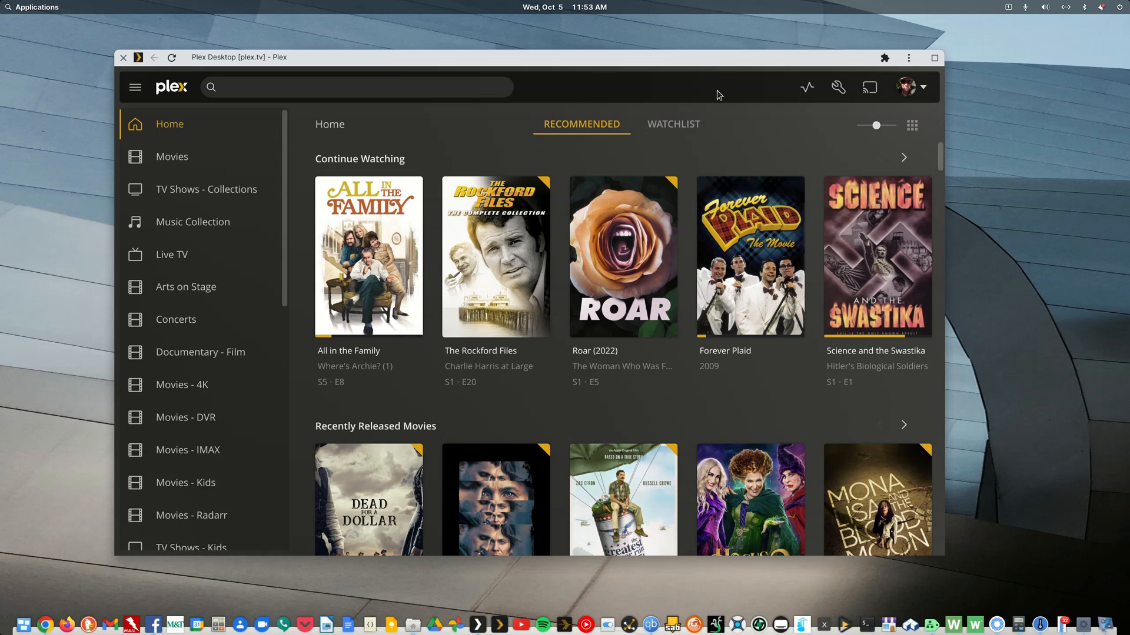
pyautogui.moveTo(744, 97)
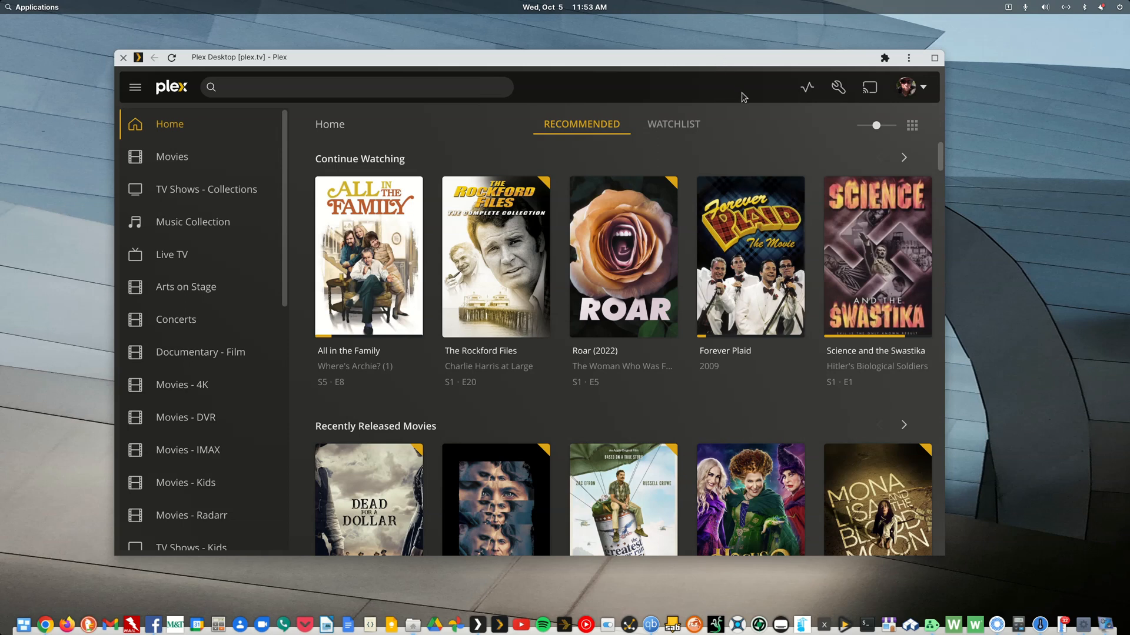
pyautogui.moveTo(203, 168)
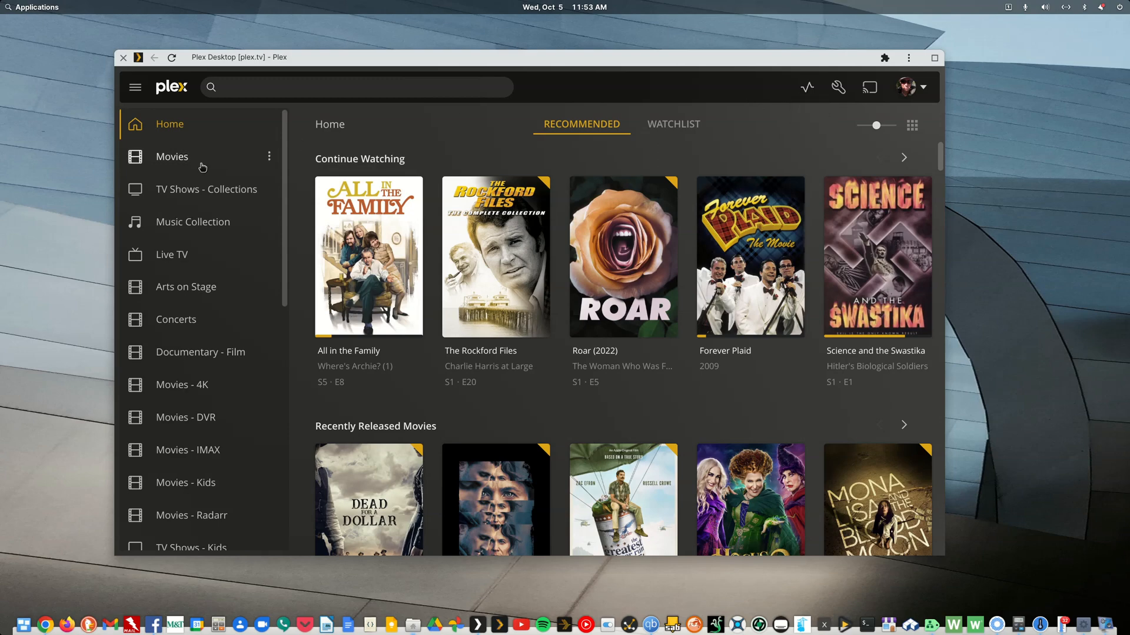
# Open the Movies library's Collections view and scroll down to Christmas TV Classics.
pyautogui.click(171, 157)
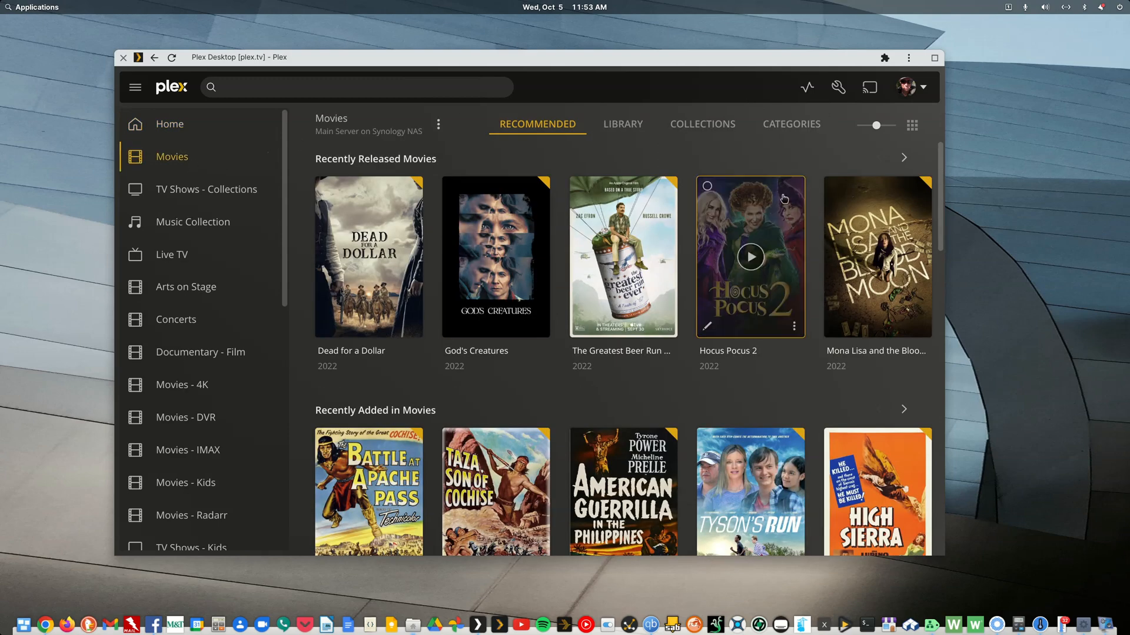
pyautogui.click(702, 124)
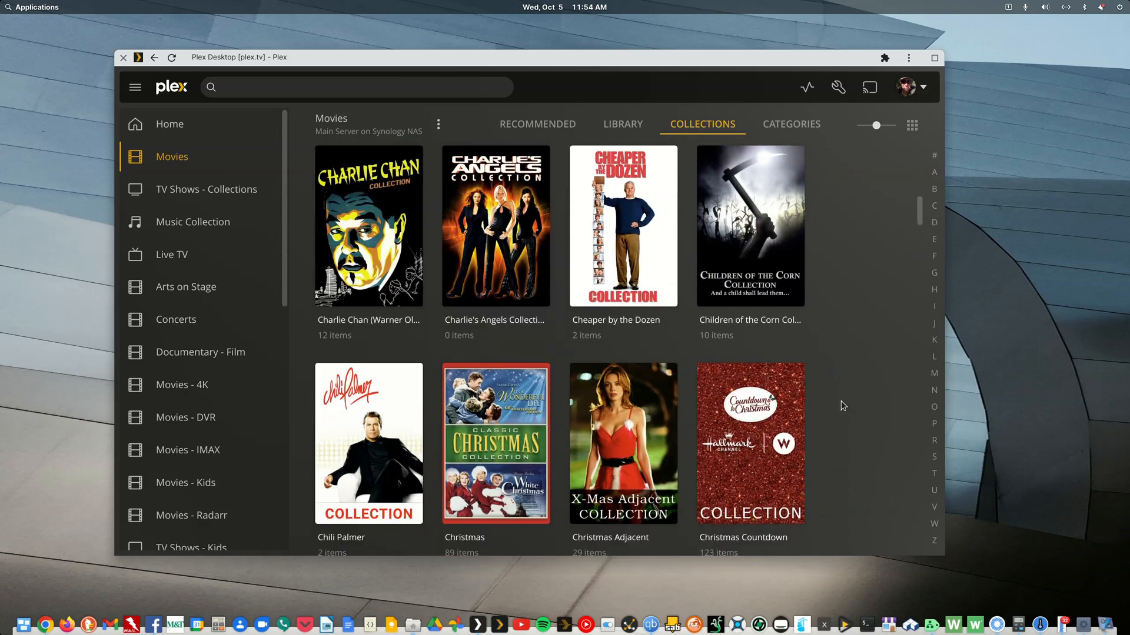
pyautogui.scroll(-3)
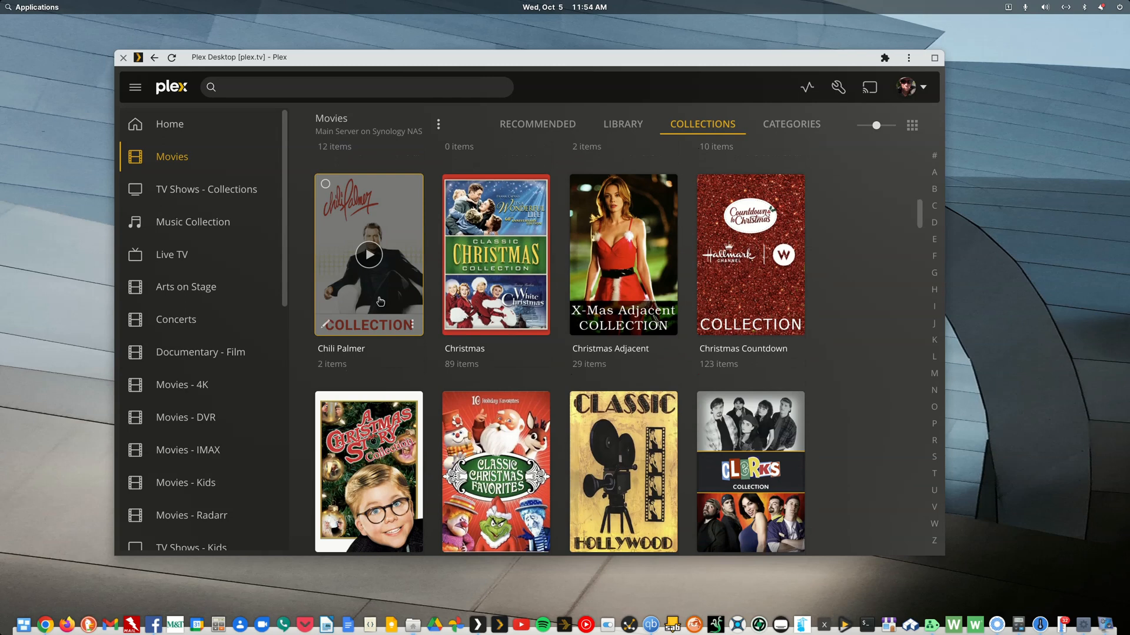
pyautogui.moveTo(623, 254)
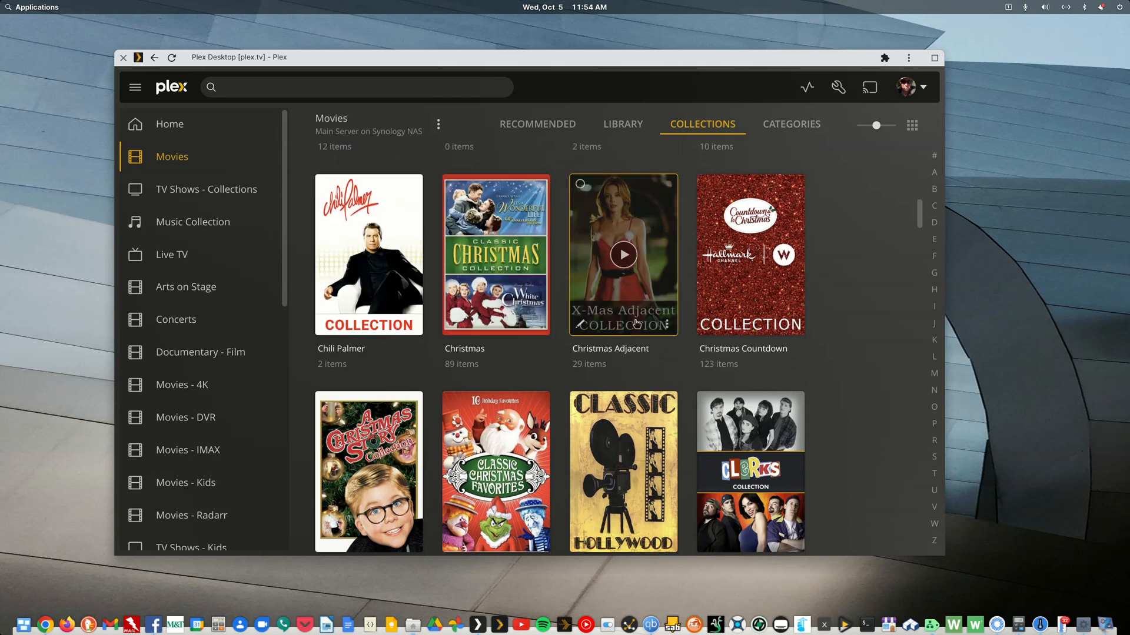
pyautogui.moveTo(660, 365)
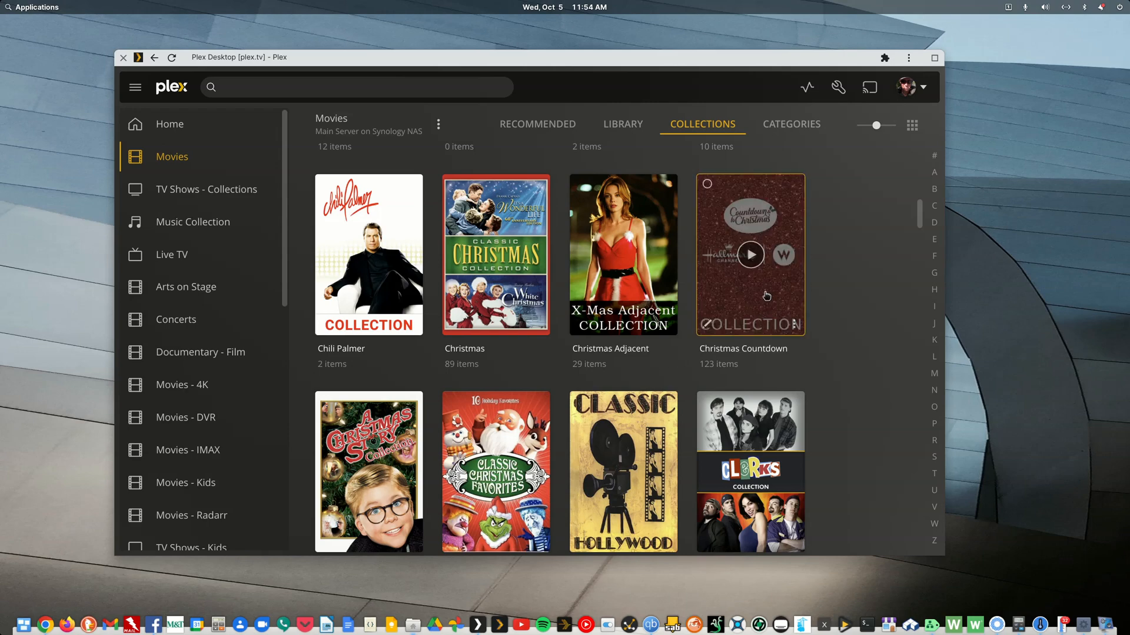
pyautogui.moveTo(762, 296)
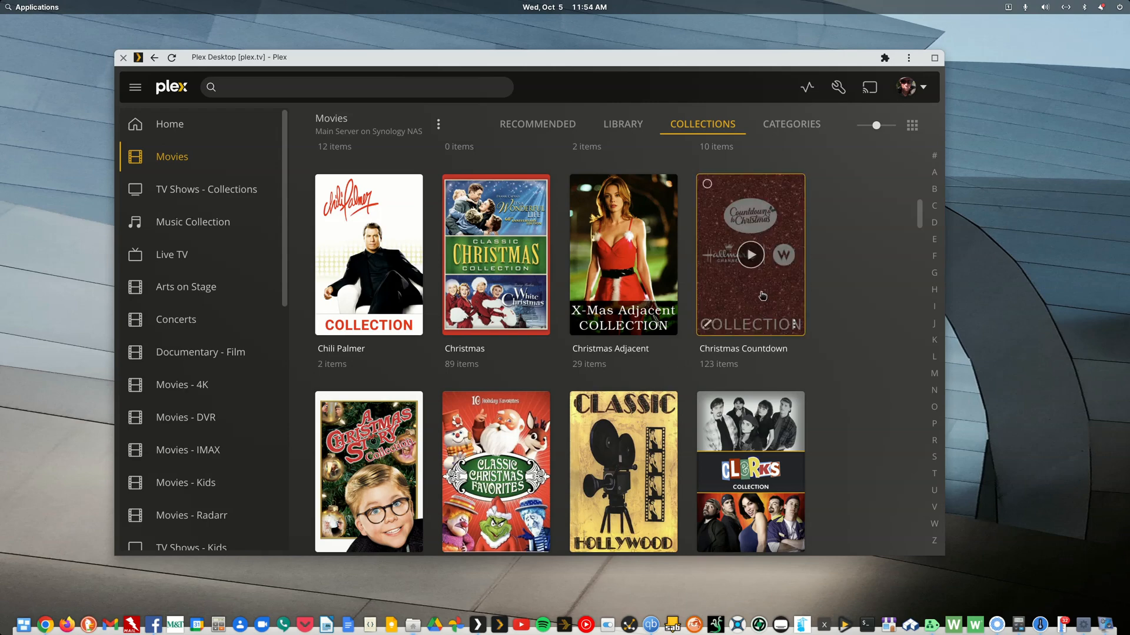
pyautogui.scroll(-3)
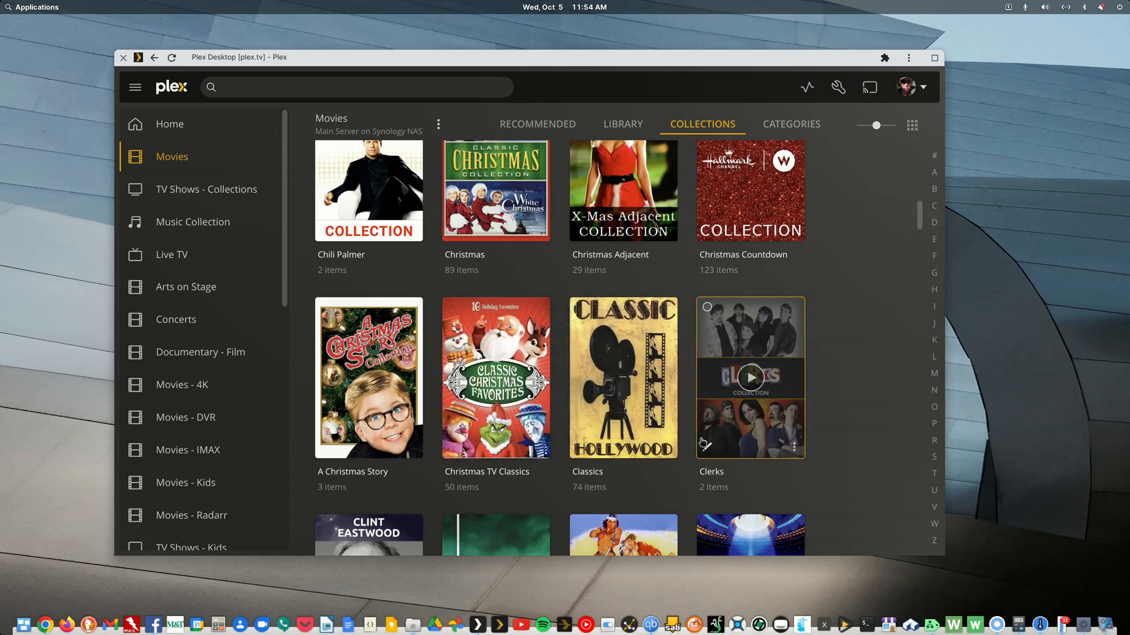
pyautogui.moveTo(495, 377)
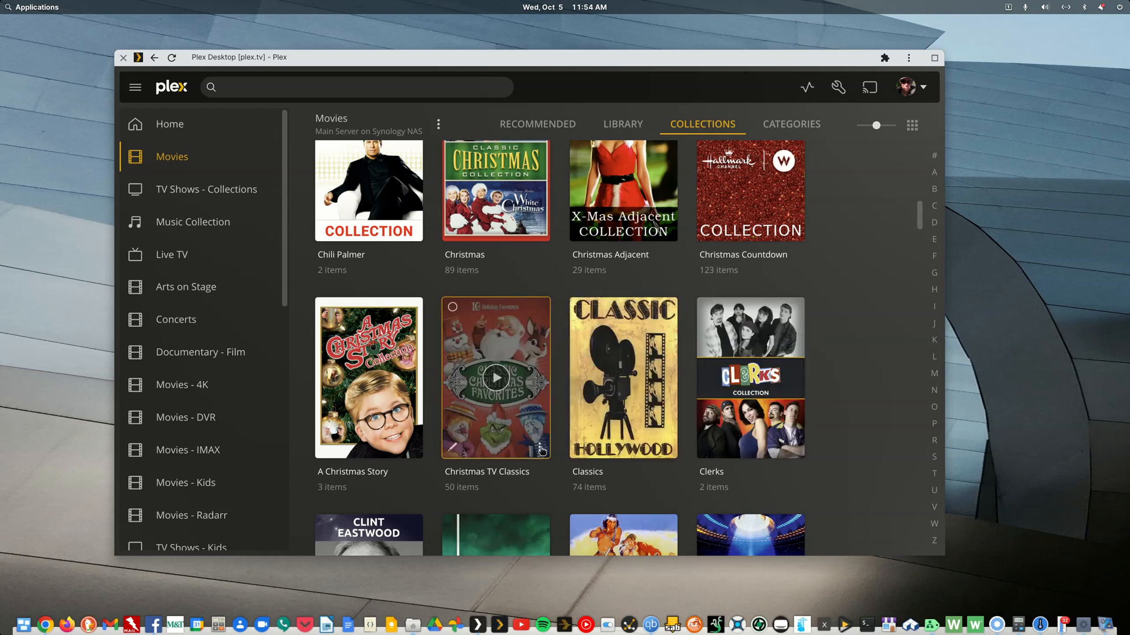
# Bring up the visibility options for the Christmas TV Classics collection.
pyautogui.rightClick(495, 376)
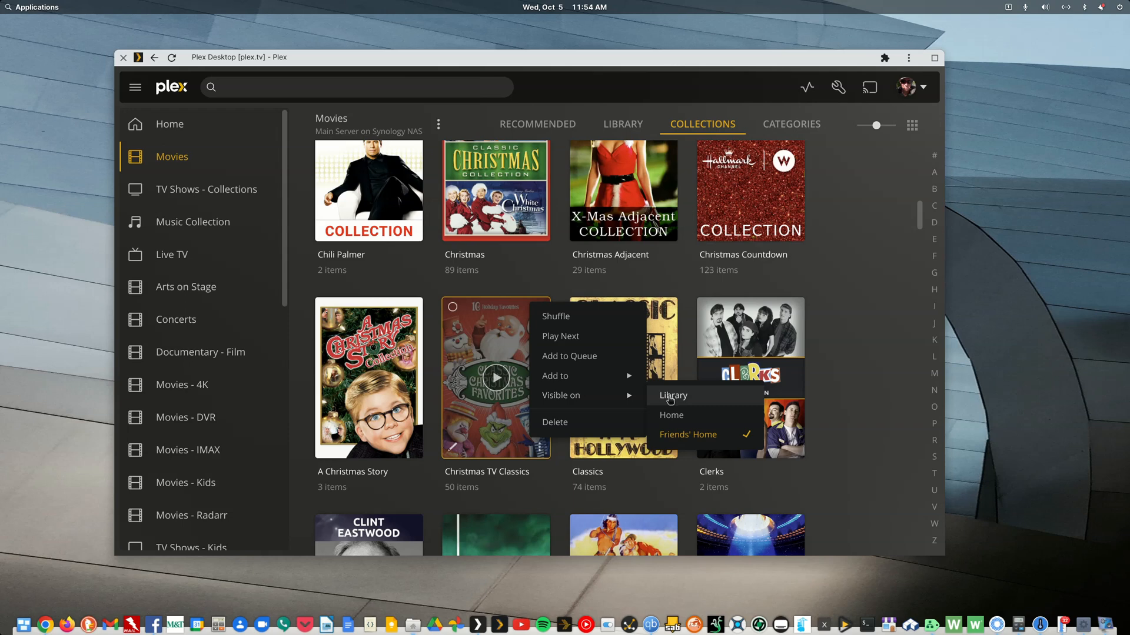
pyautogui.moveTo(666, 401)
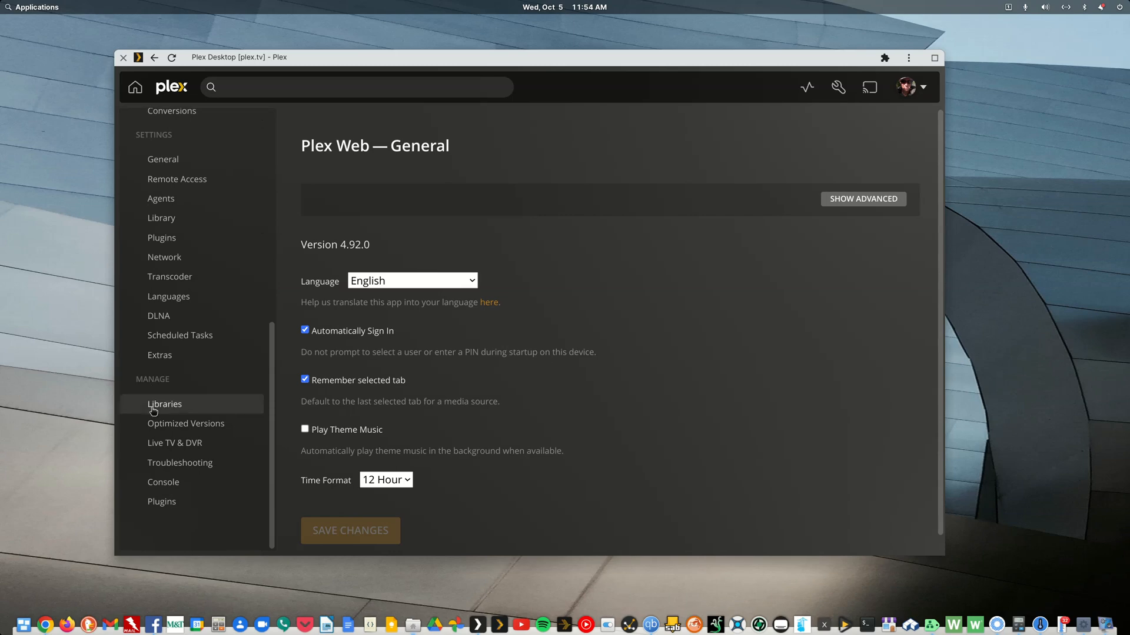
# In Movies recommendations, enable Christmas TV Classics for Home and Library Recommended.
pyautogui.click(165, 404)
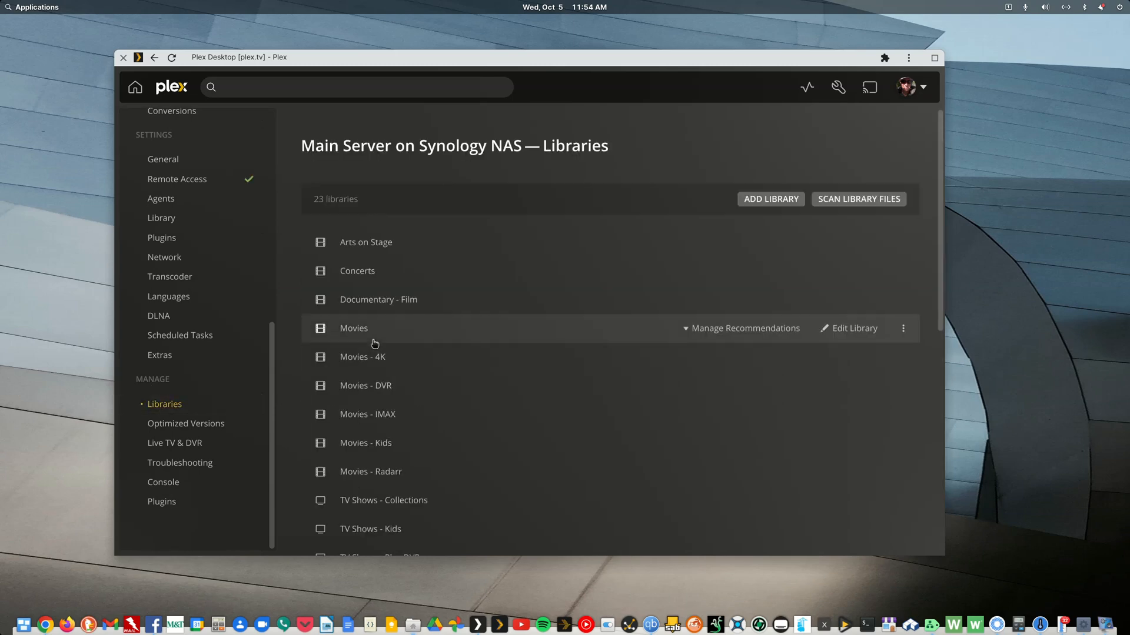
pyautogui.moveTo(526, 356)
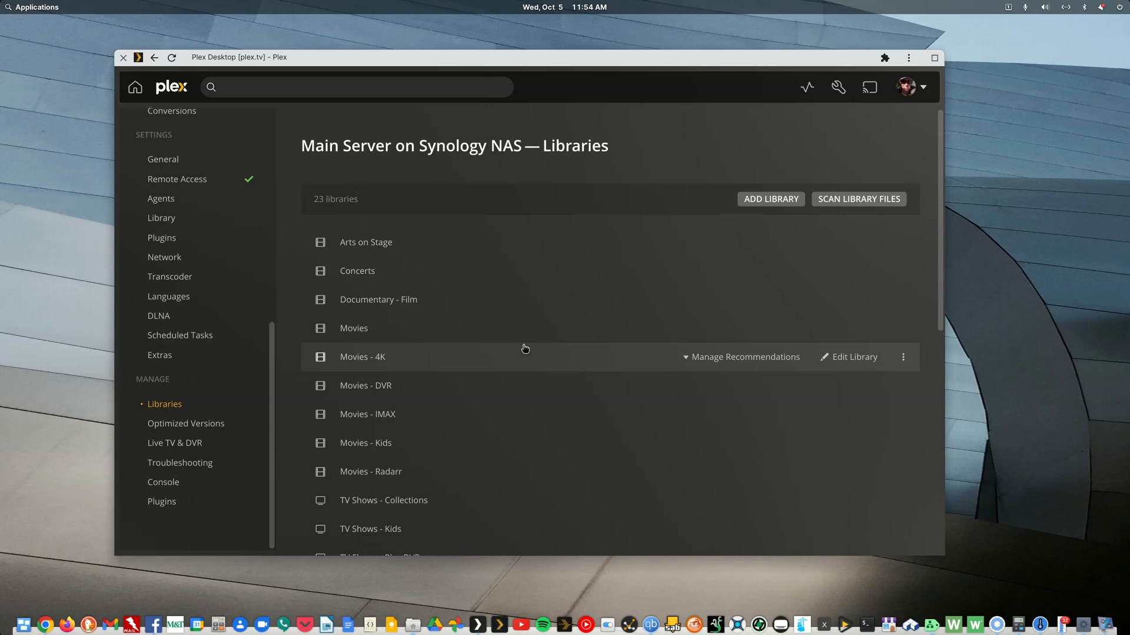
pyautogui.moveTo(748, 328)
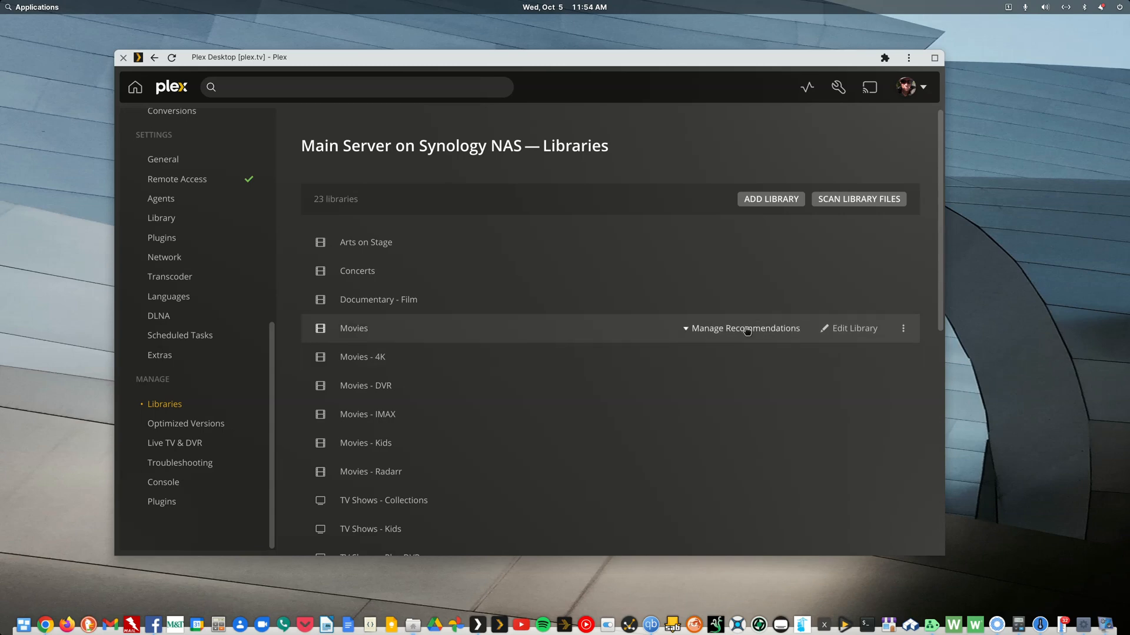
pyautogui.click(748, 327)
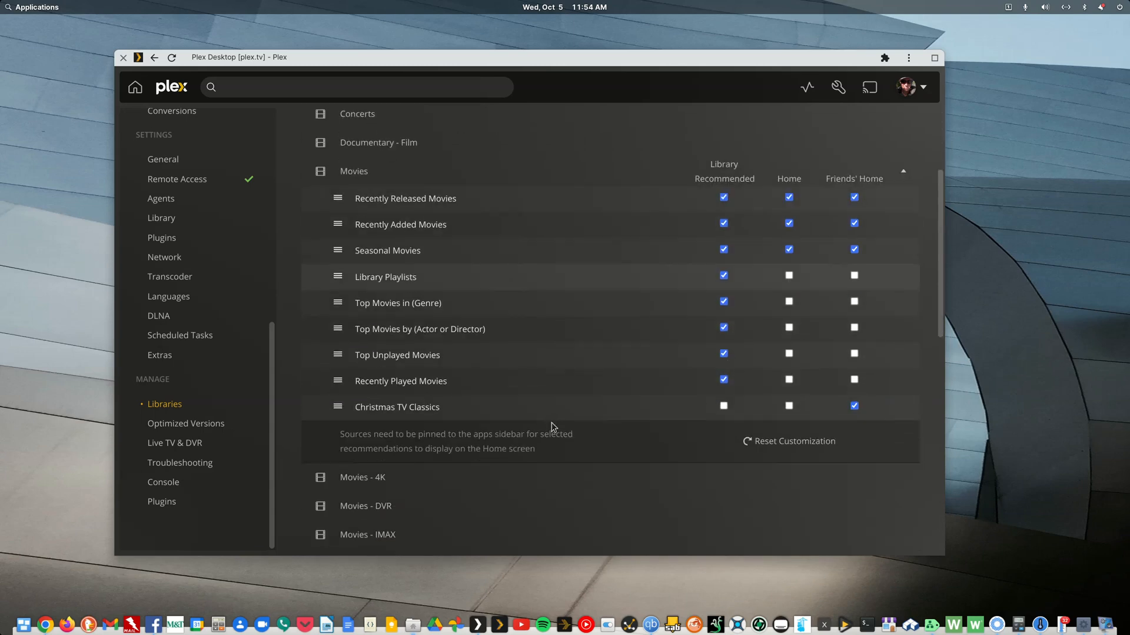
pyautogui.moveTo(352, 410)
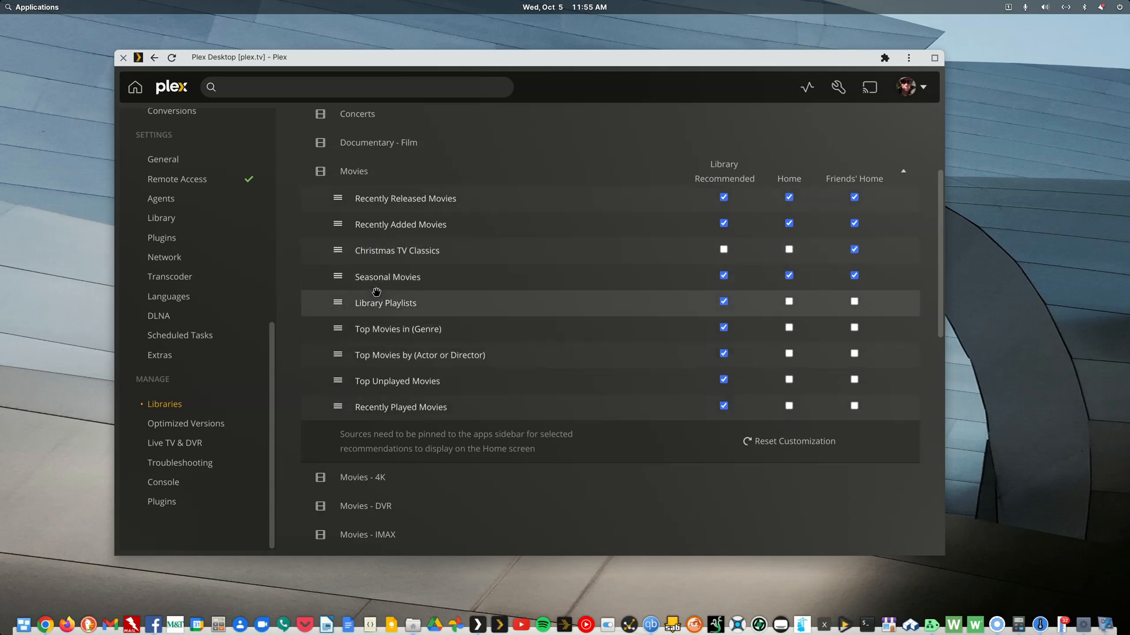
pyautogui.moveTo(389, 282)
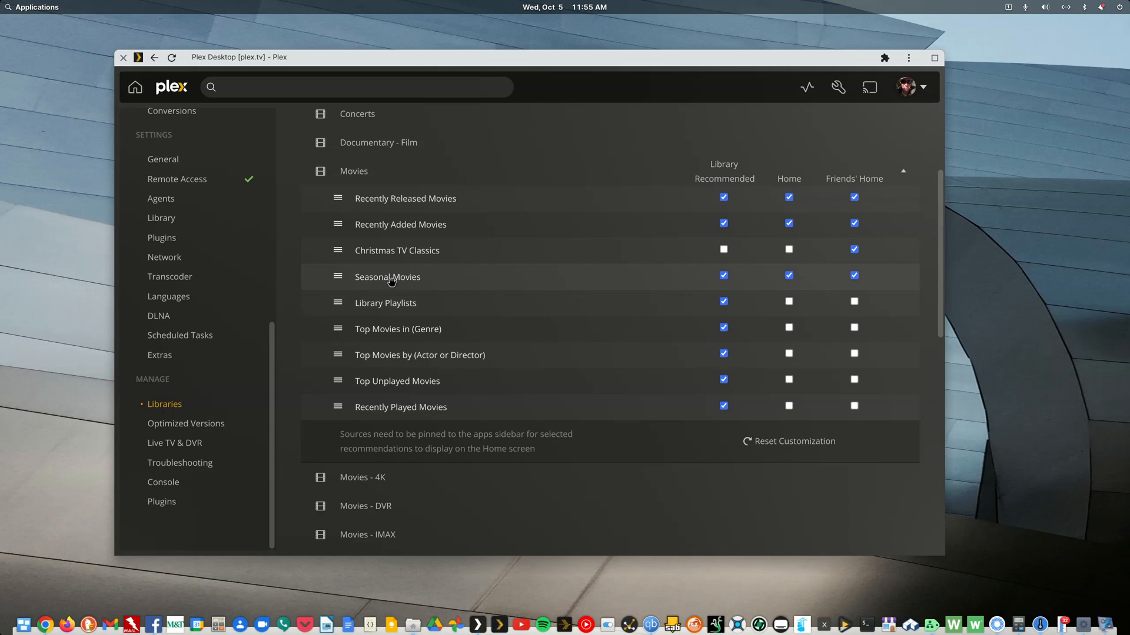
pyautogui.moveTo(433, 283)
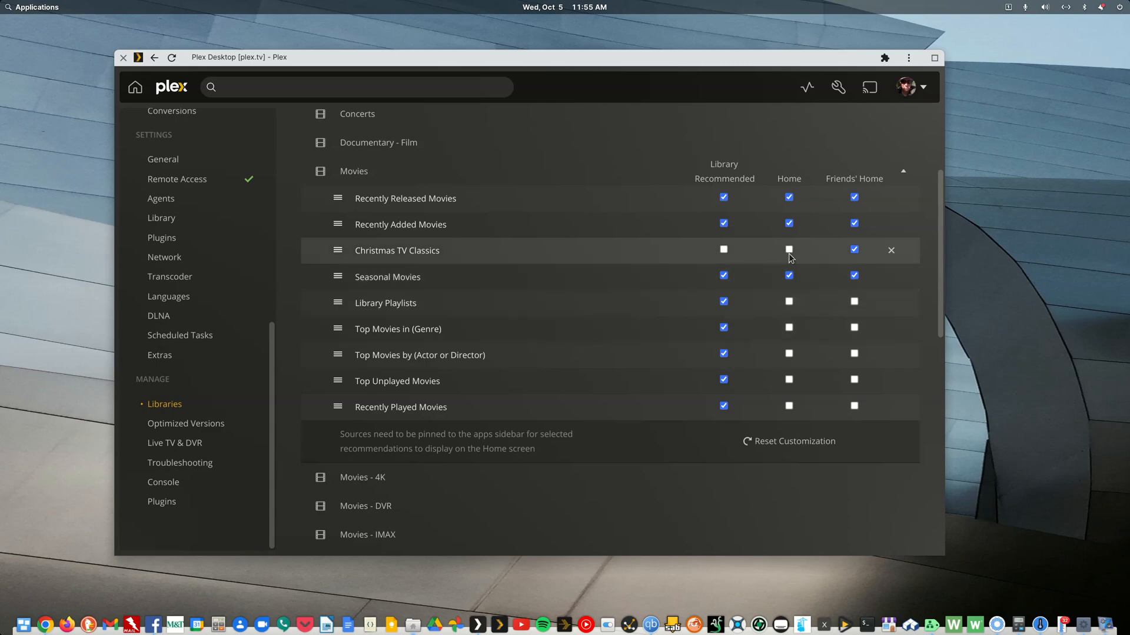
pyautogui.click(788, 250)
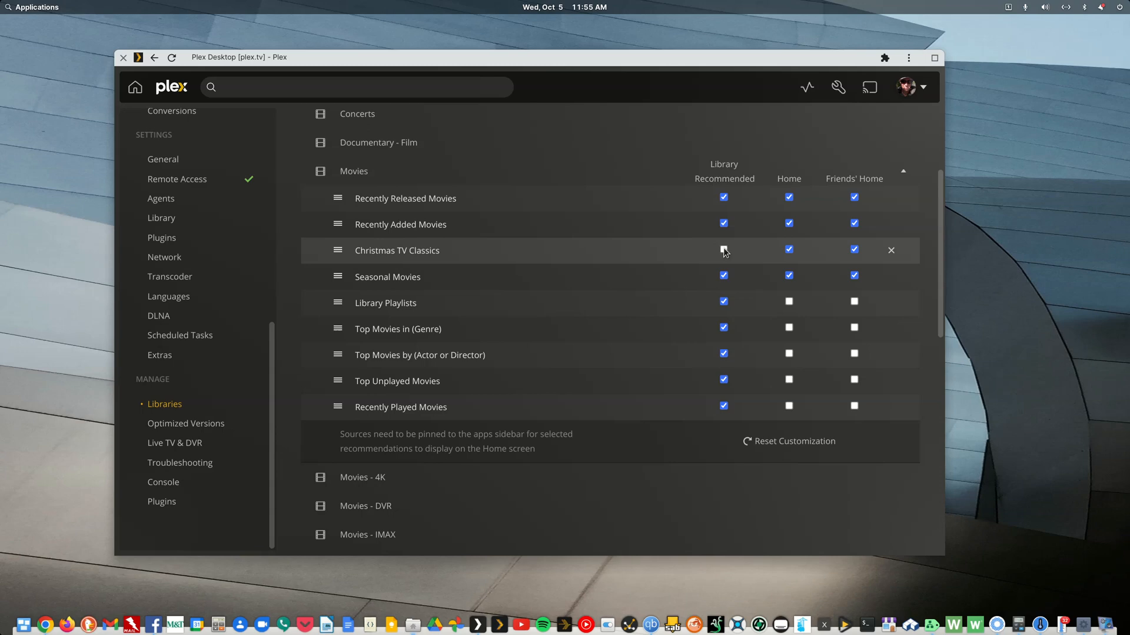
pyautogui.click(723, 250)
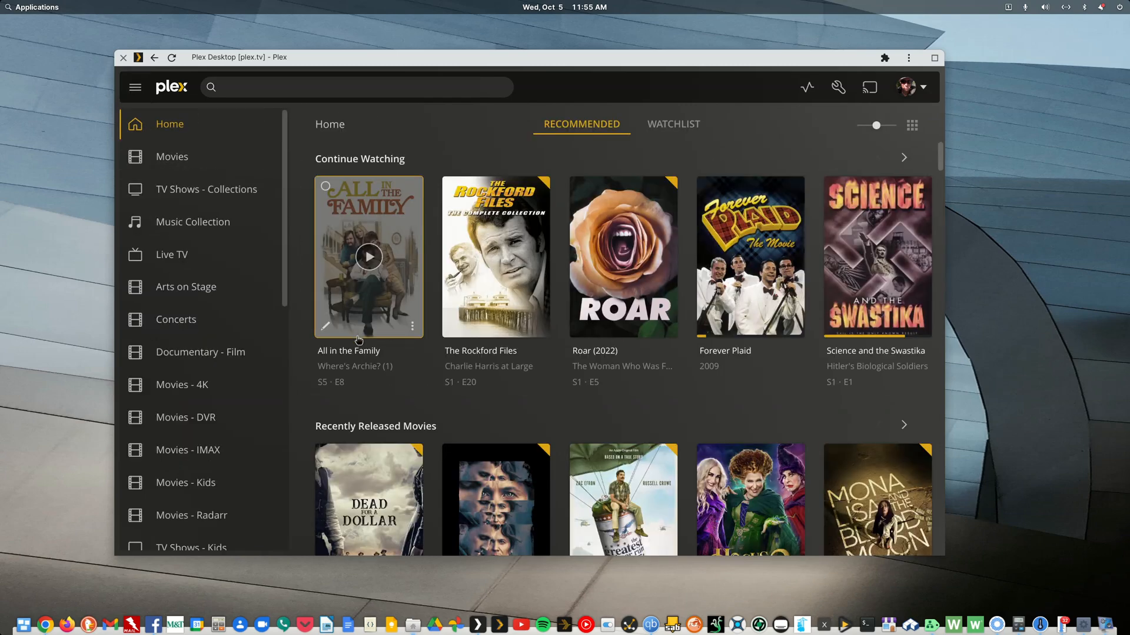
pyautogui.moveTo(500, 625)
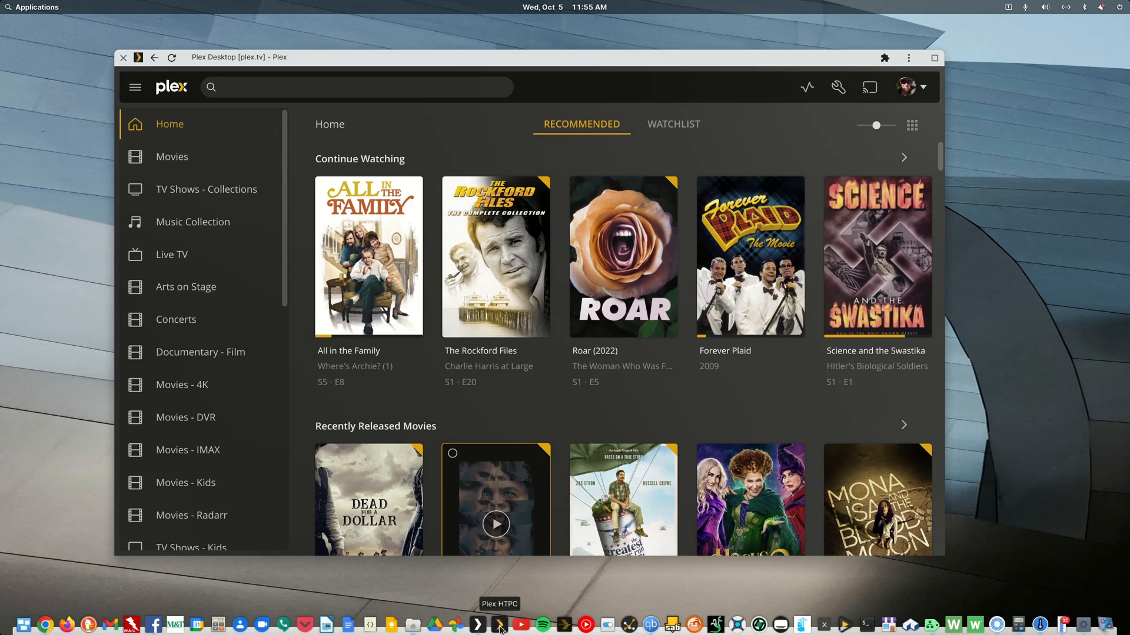
# Launch Plex HTPC, check the Christmas TV Classics row on Home, then browse Movies collections.
pyautogui.click(498, 623)
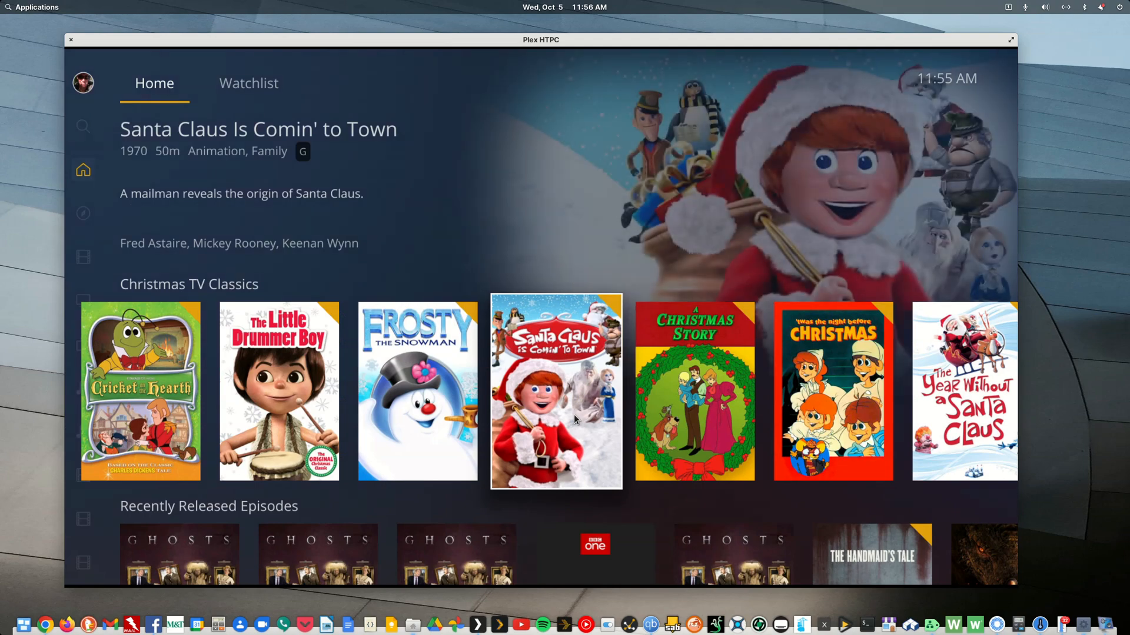
pyautogui.hscroll(-3)
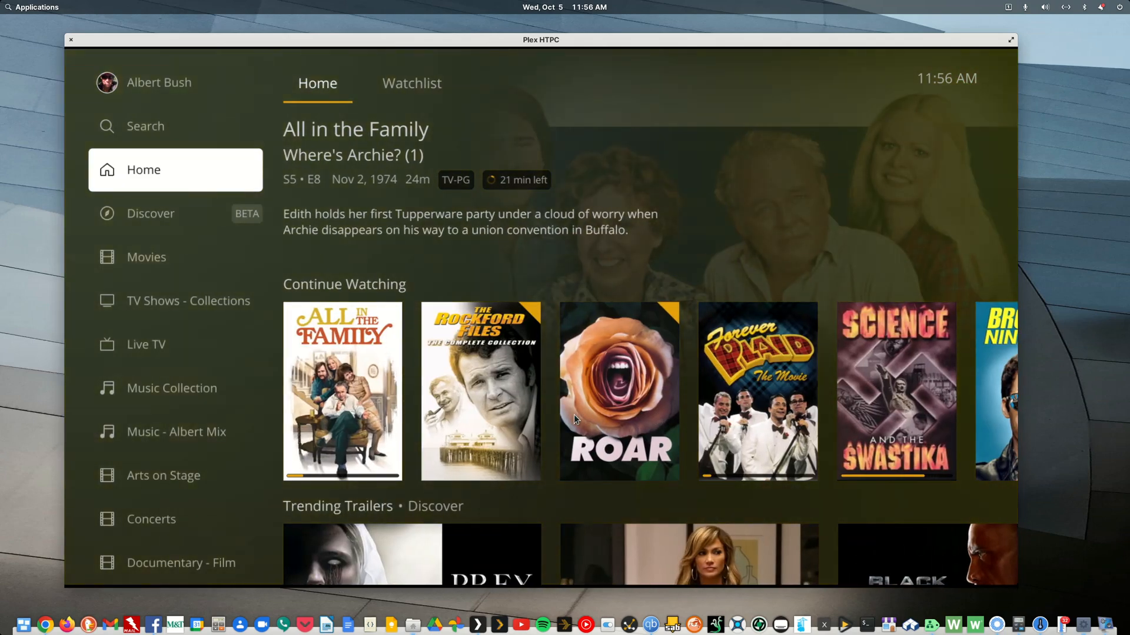
pyautogui.click(146, 257)
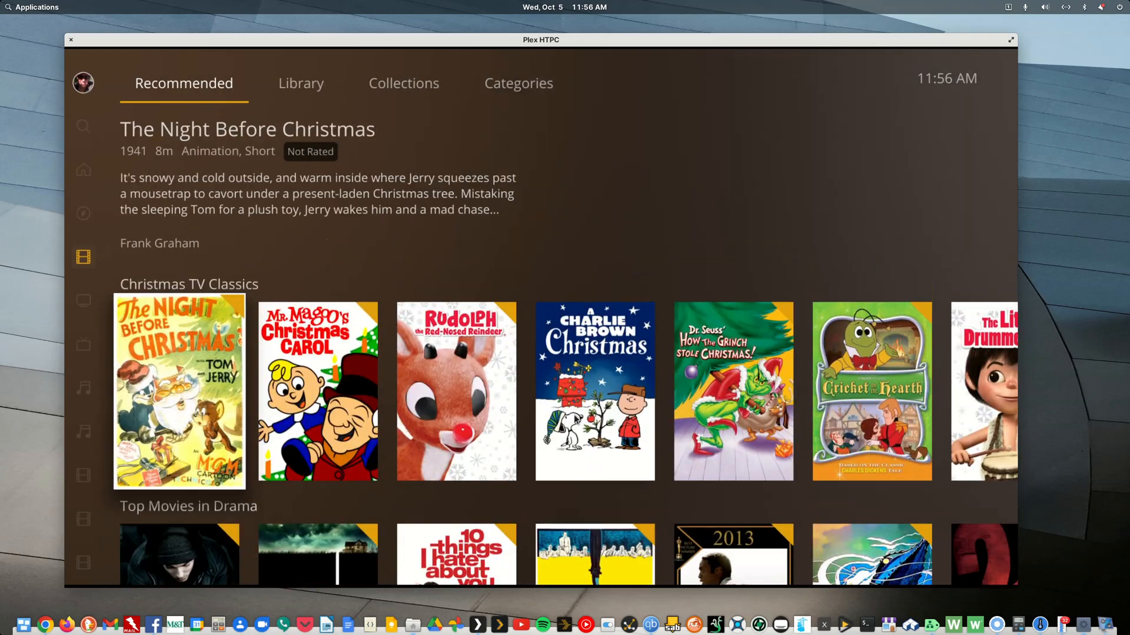
pyautogui.click(456, 392)
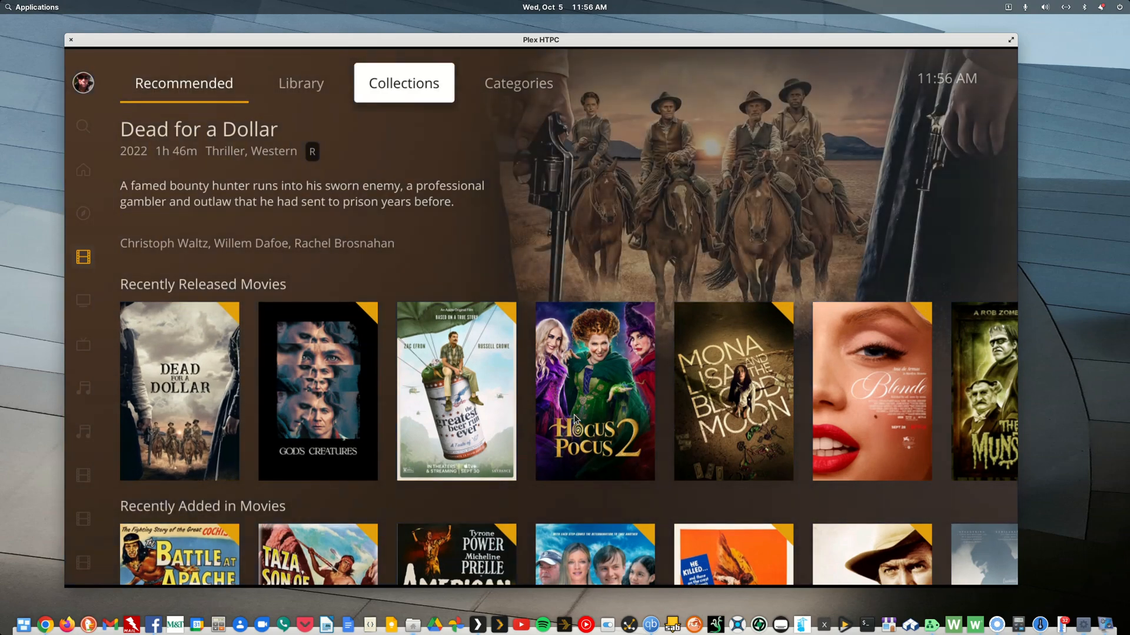
pyautogui.click(403, 83)
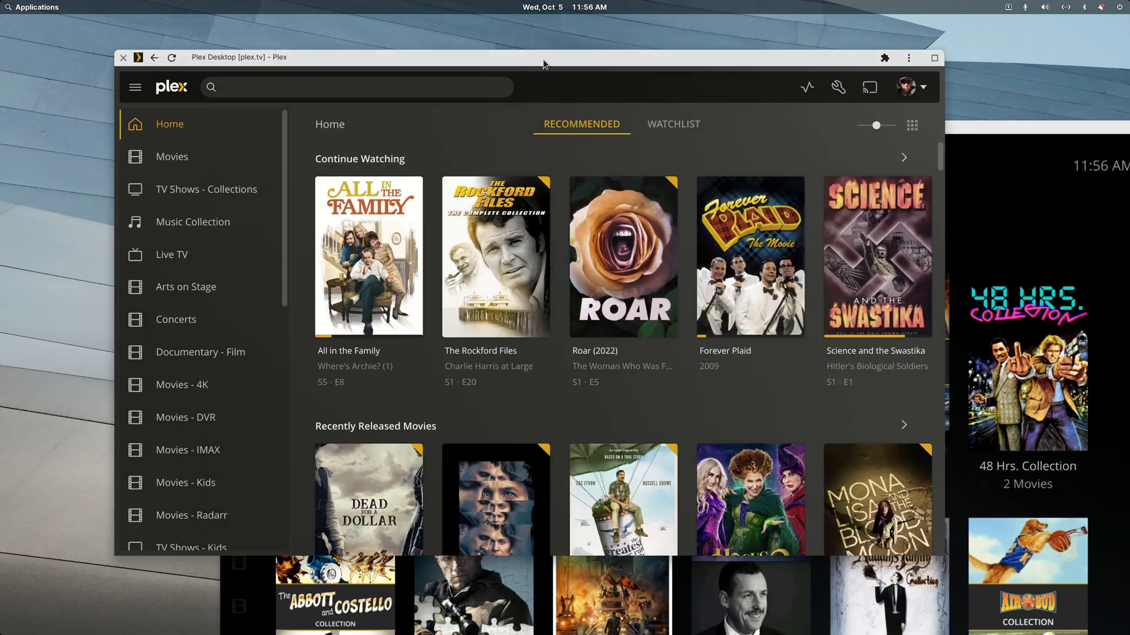
# Set the Drive-in Triple Feature poster to the Closed for the Season image.
pyautogui.click(171, 157)
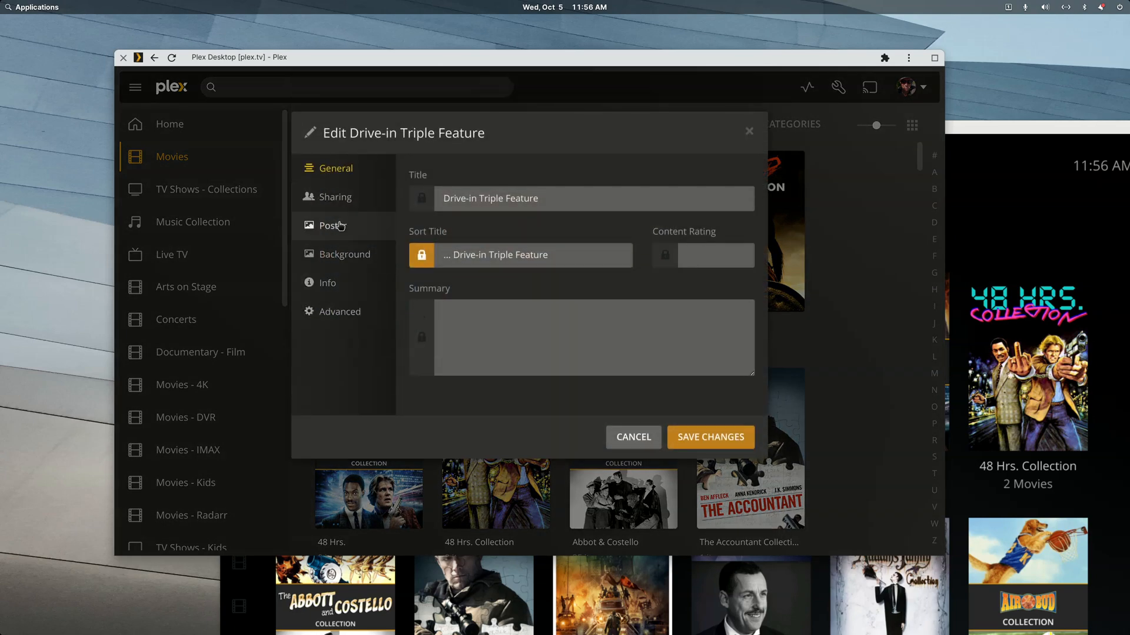
pyautogui.click(332, 225)
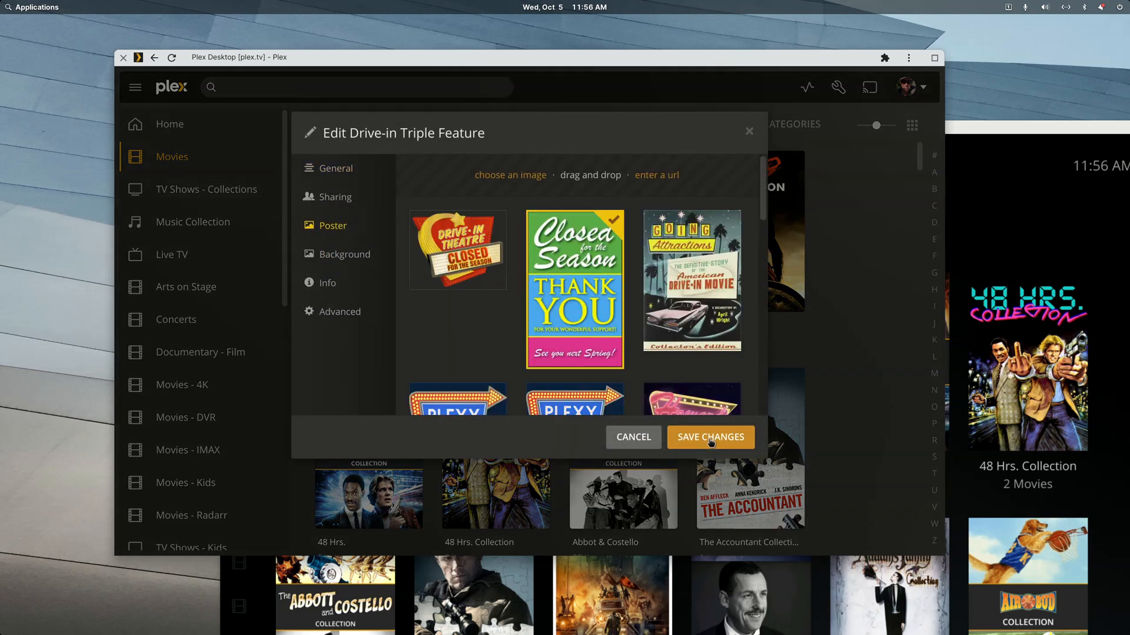
pyautogui.click(710, 437)
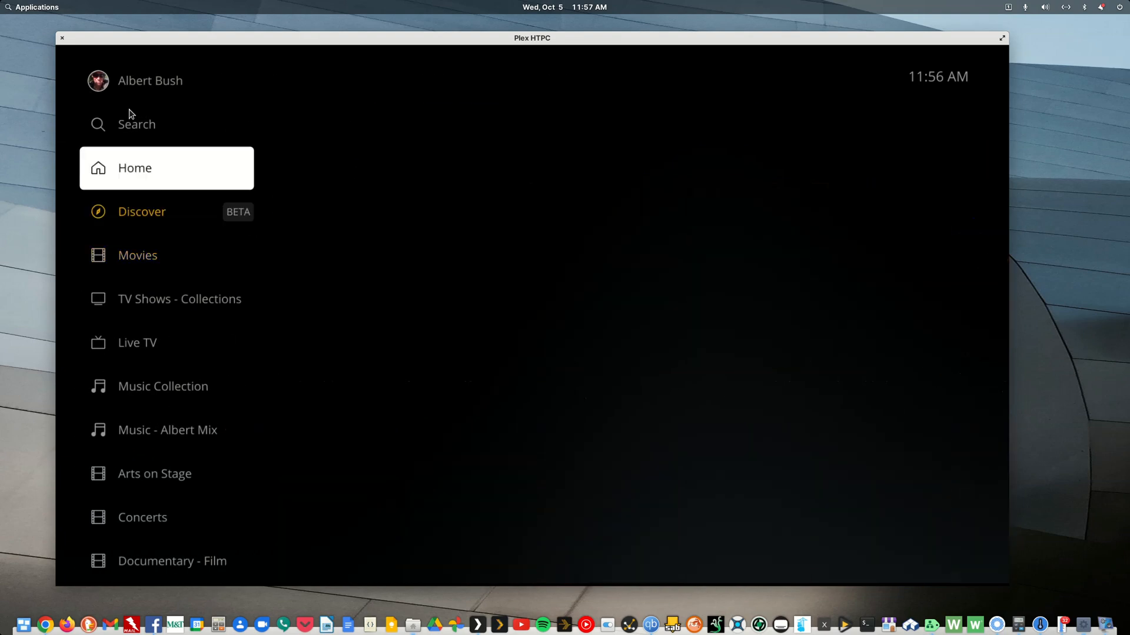
# Open Movies in Plex HTPC and scroll collections down to Christmas TV Classics.
pyautogui.click(137, 254)
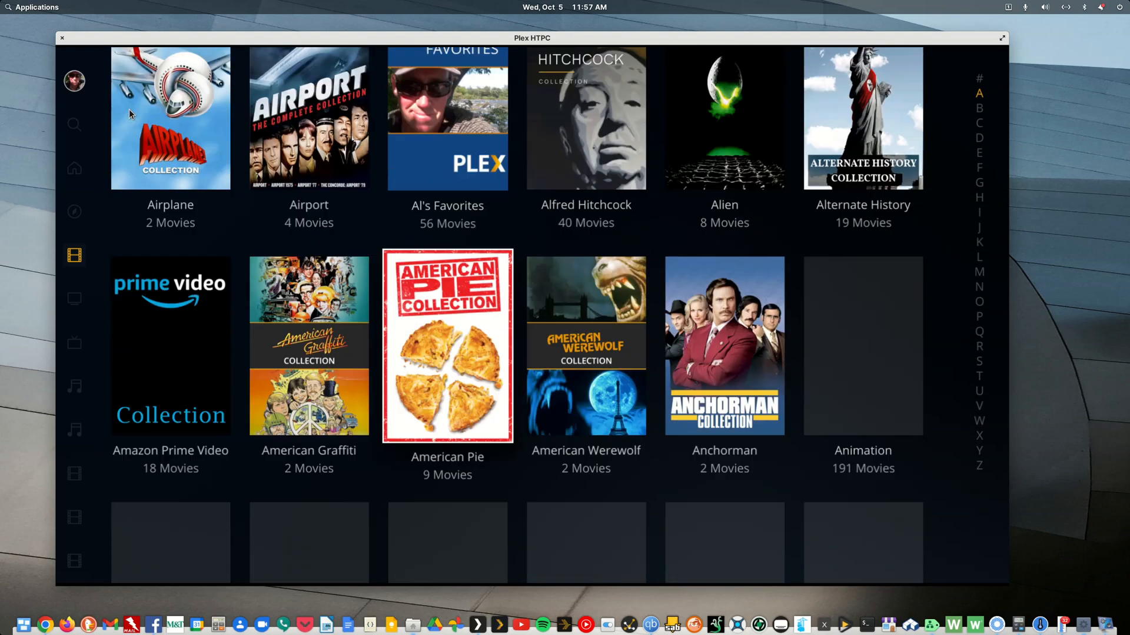
pyautogui.scroll(-3)
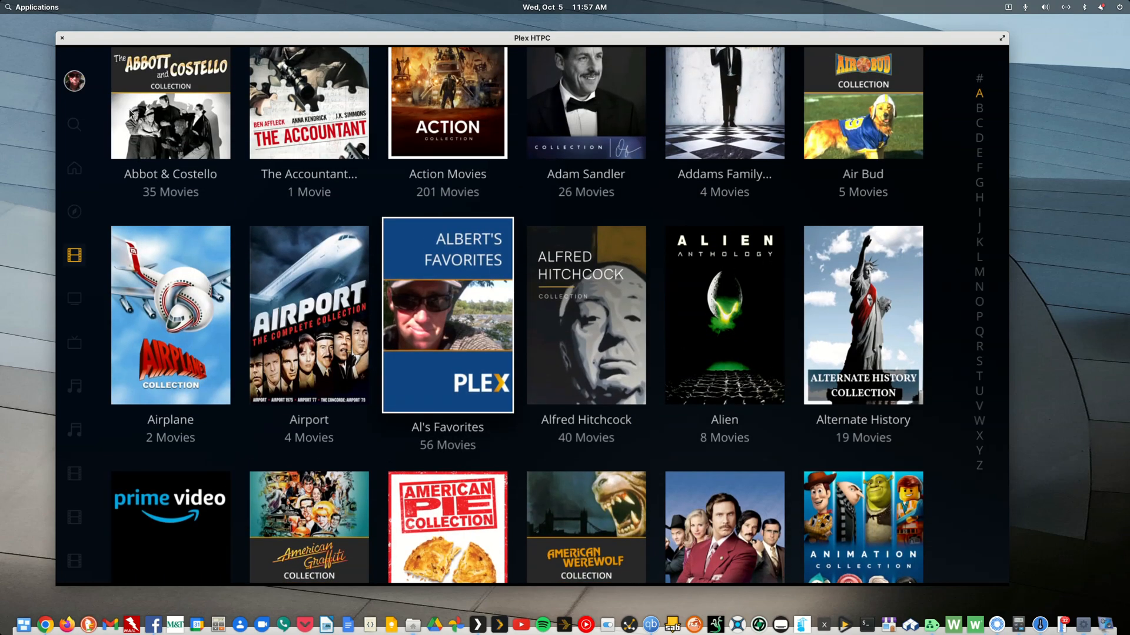
pyautogui.scroll(-3)
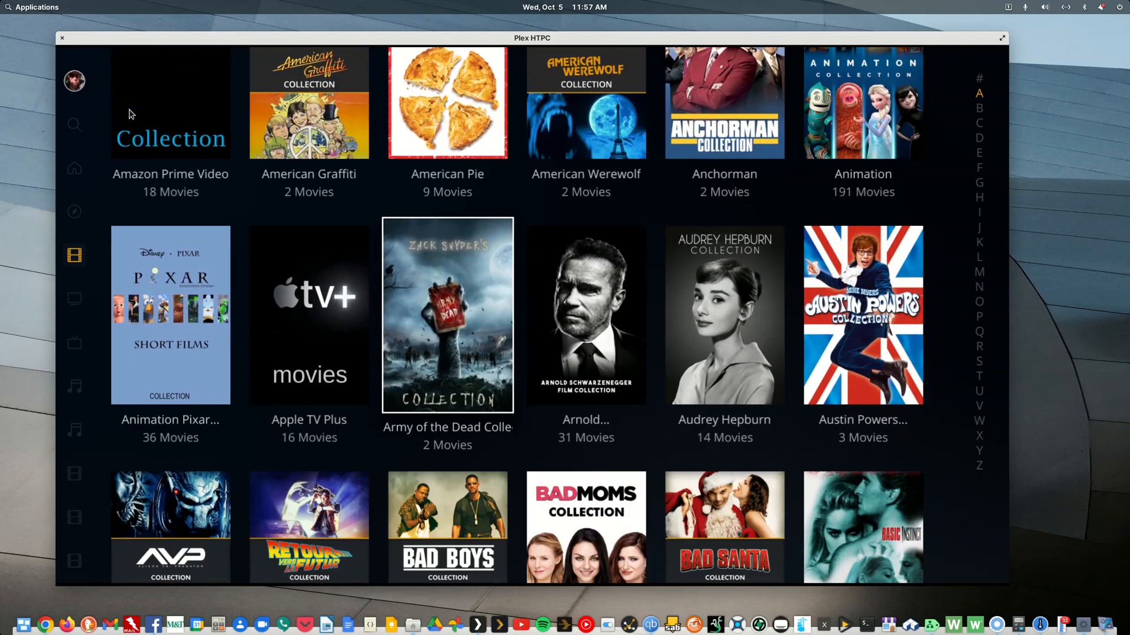
pyautogui.scroll(-3)
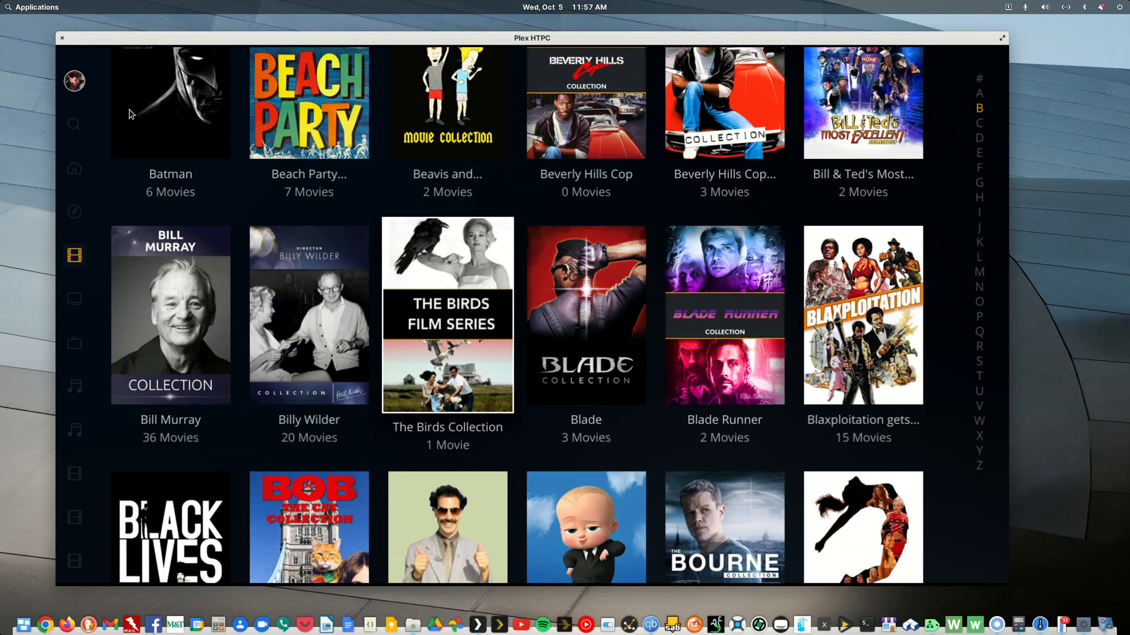
pyautogui.scroll(-3)
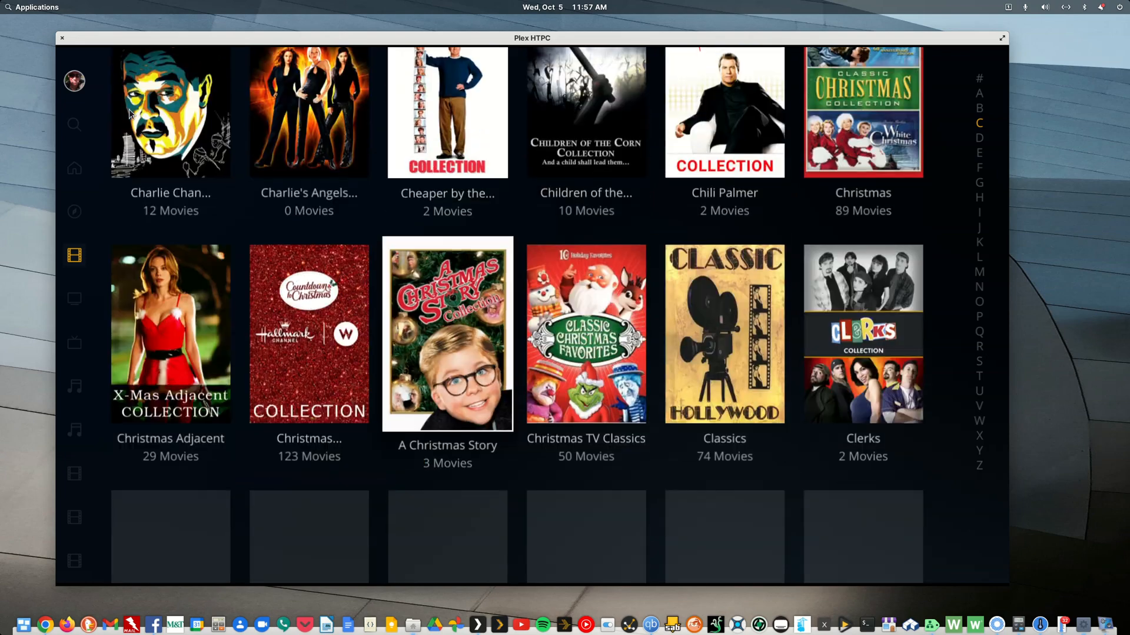
pyautogui.scroll(-3)
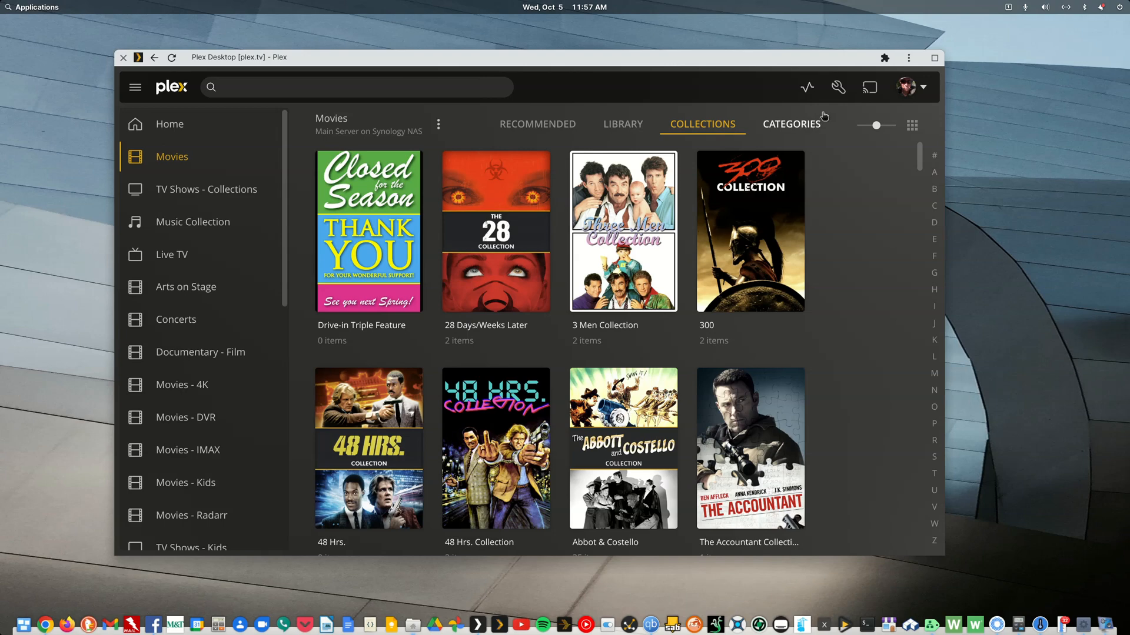
# Go to server Settings > Libraries and open the Movies library's recommendation rows.
pyautogui.click(836, 88)
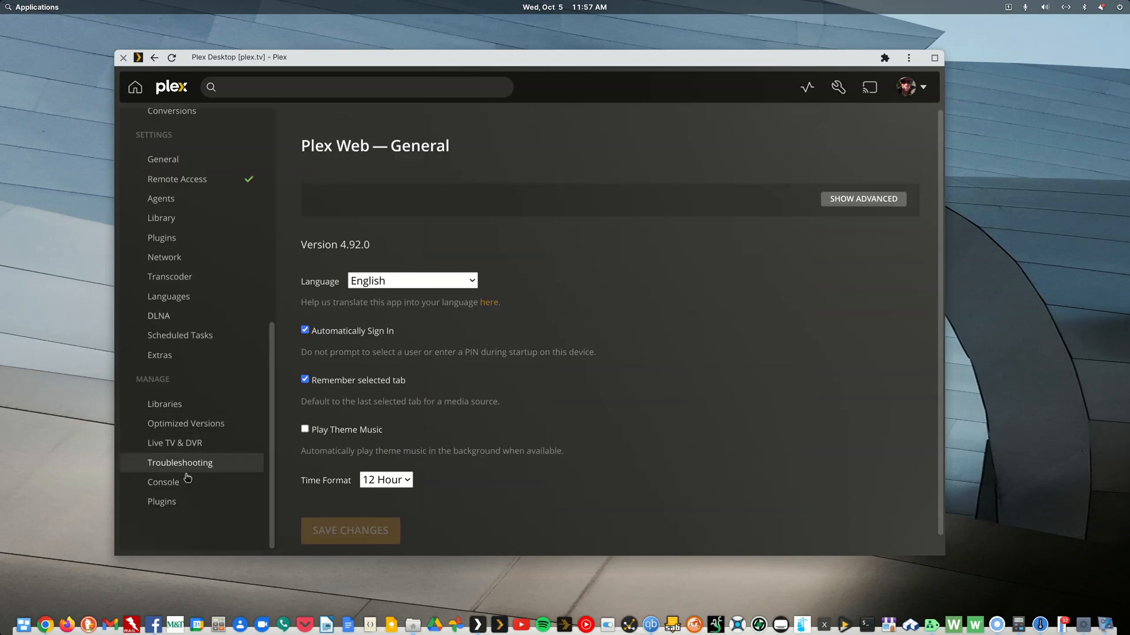
pyautogui.moveTo(164, 405)
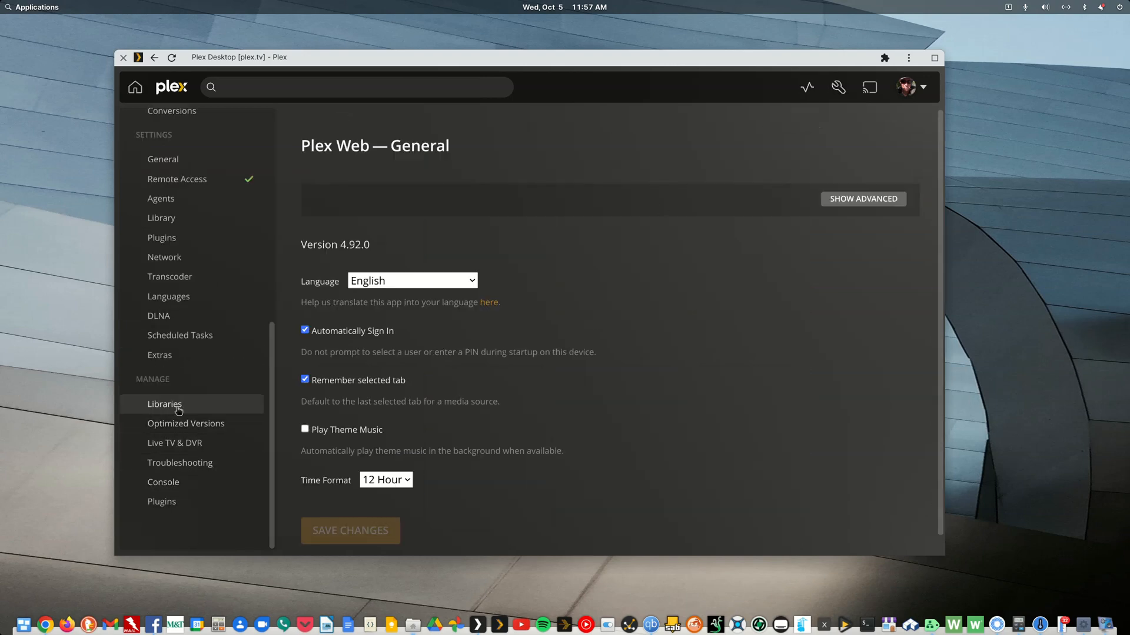
pyautogui.click(164, 405)
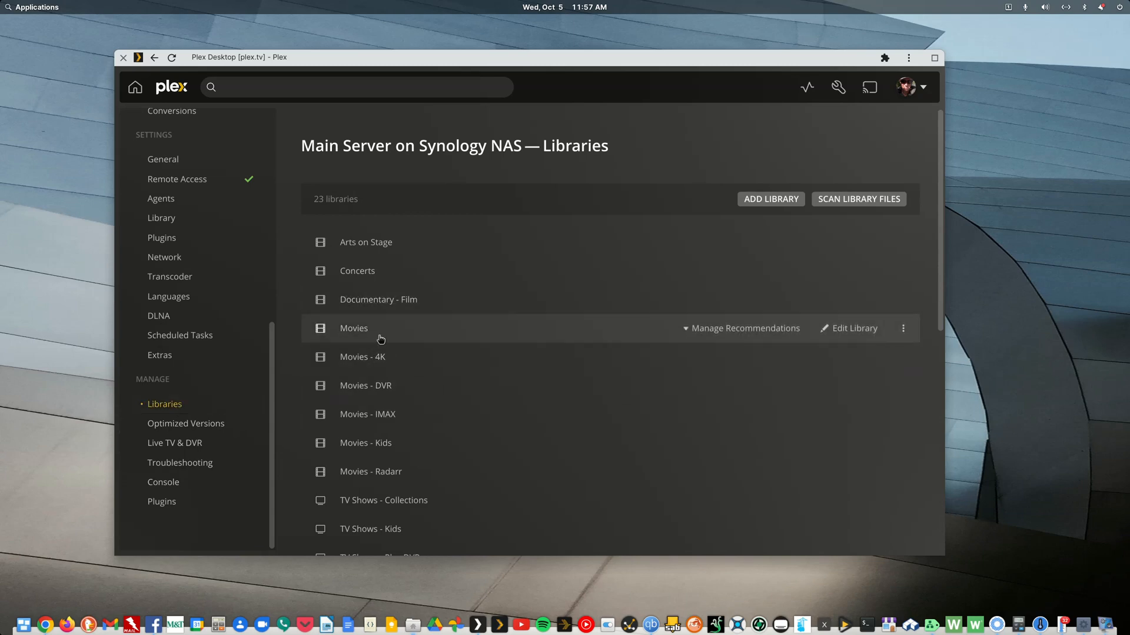
pyautogui.click(745, 328)
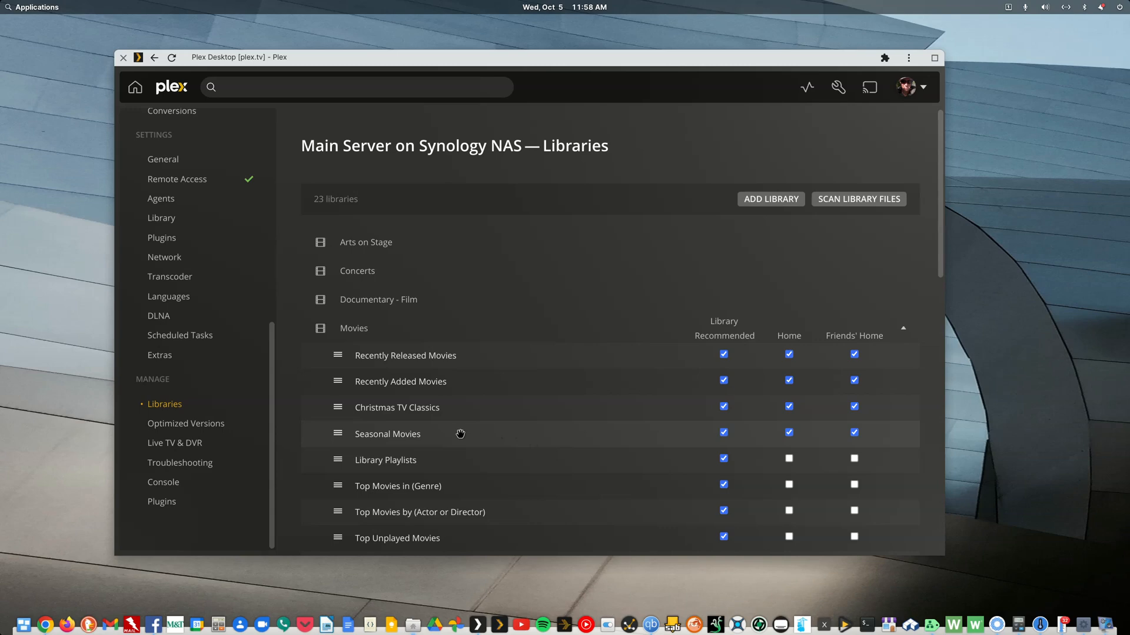
pyautogui.moveTo(691, 452)
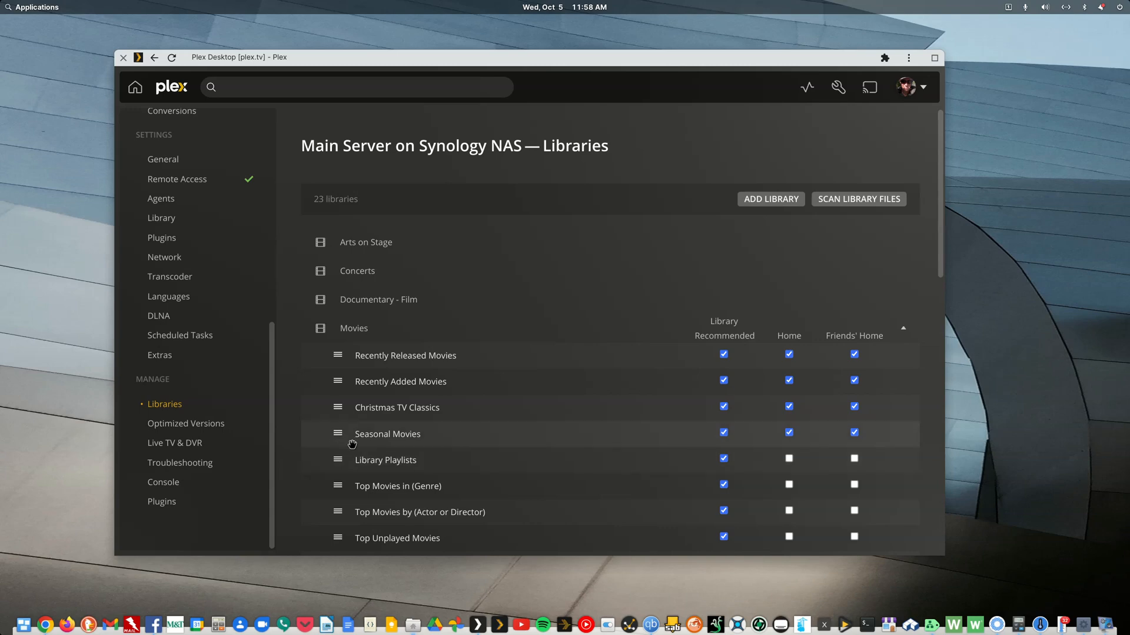
pyautogui.moveTo(415, 438)
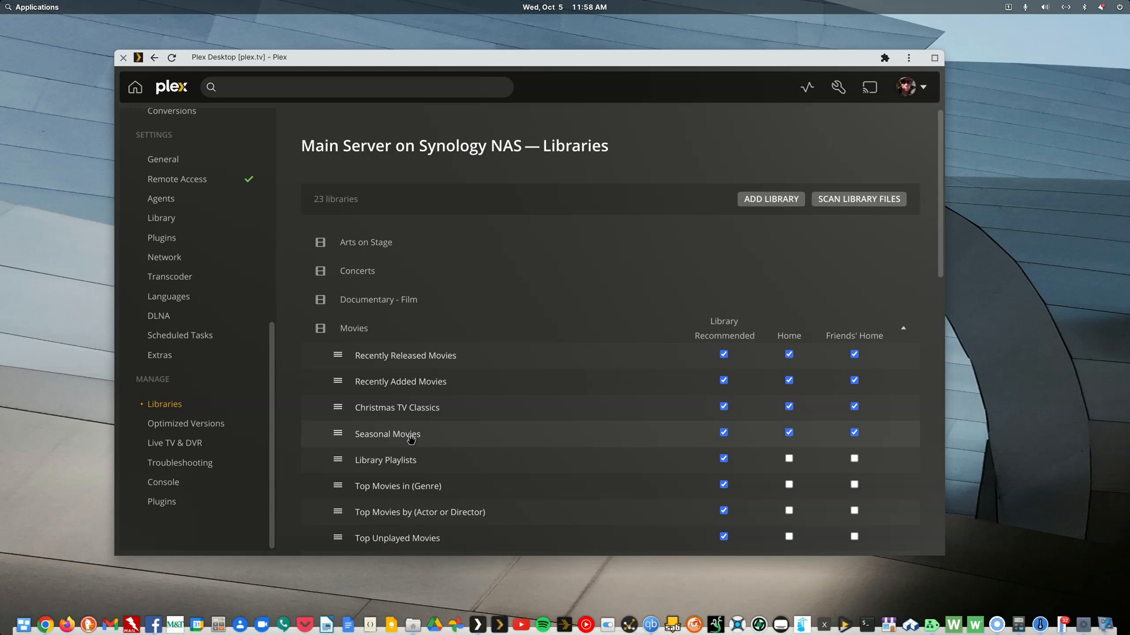
pyautogui.moveTo(415, 433)
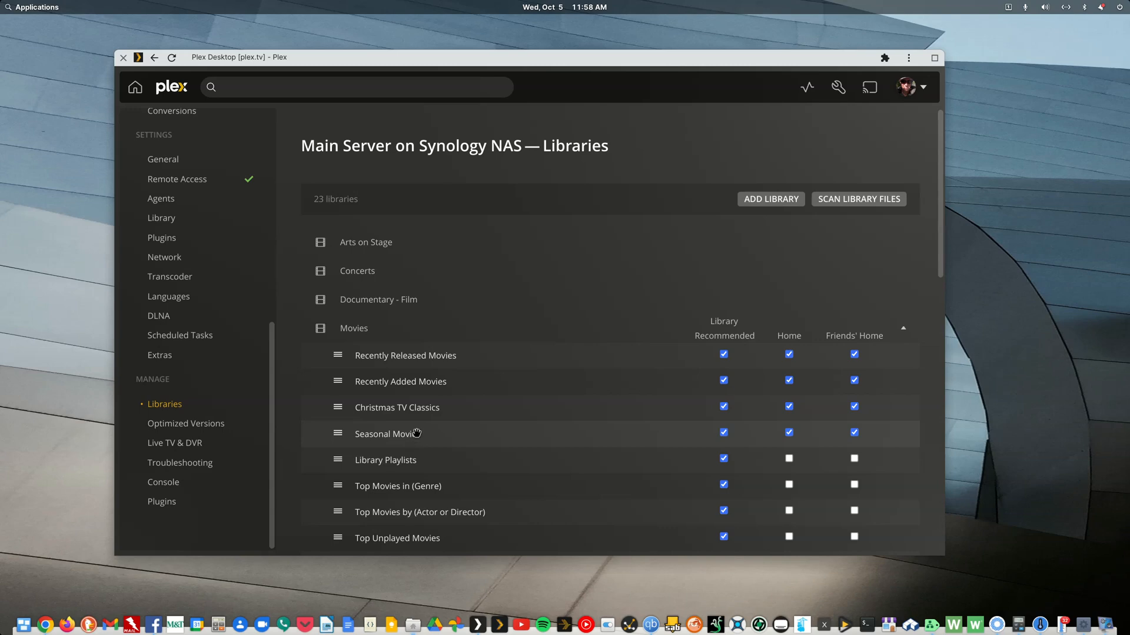